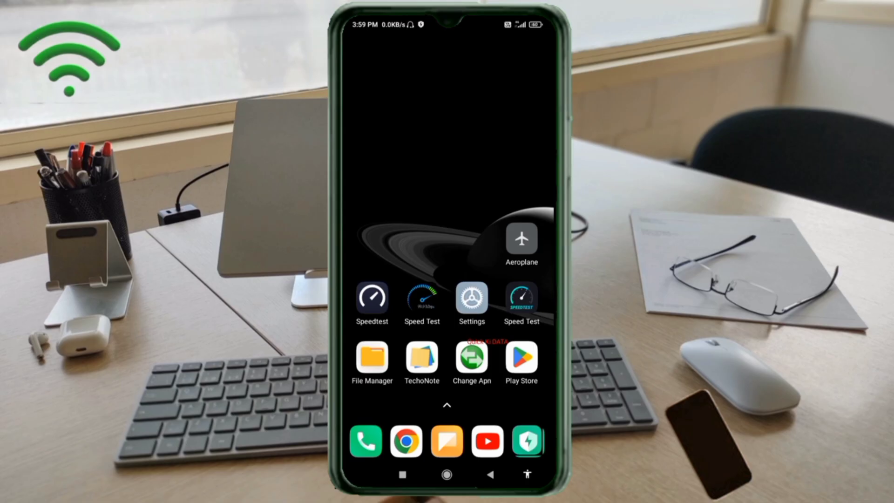
- Go to SIM cards & mobile networks, then the Airtel SIM's access point names list
click(470, 298)
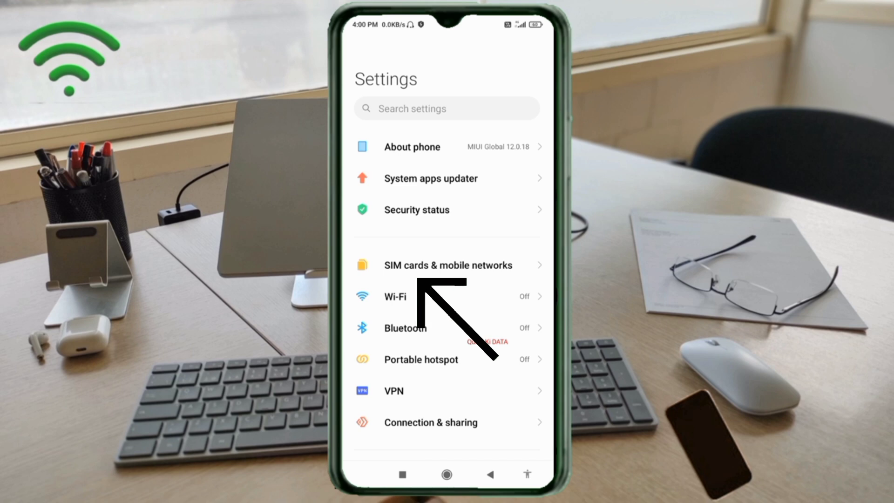
click(447, 265)
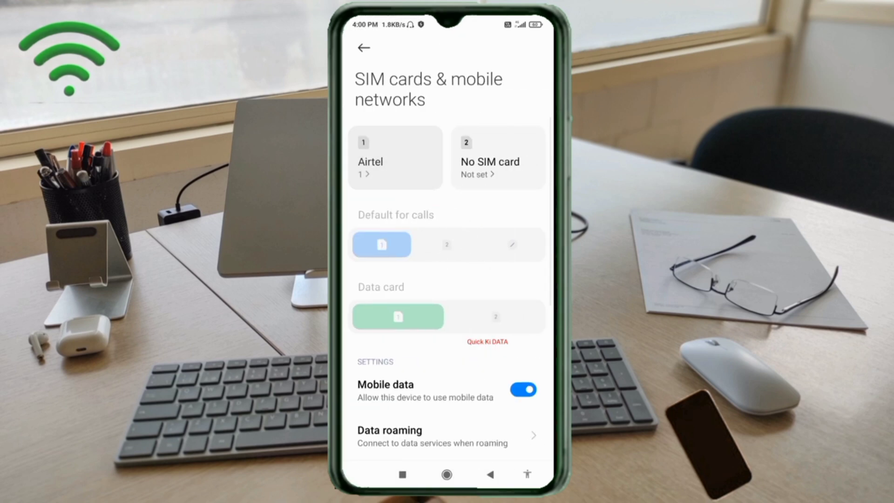
click(396, 157)
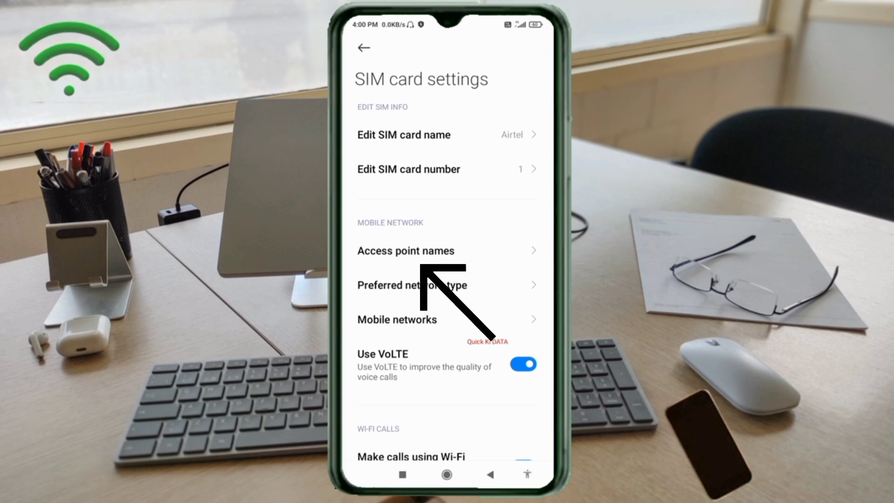
click(406, 250)
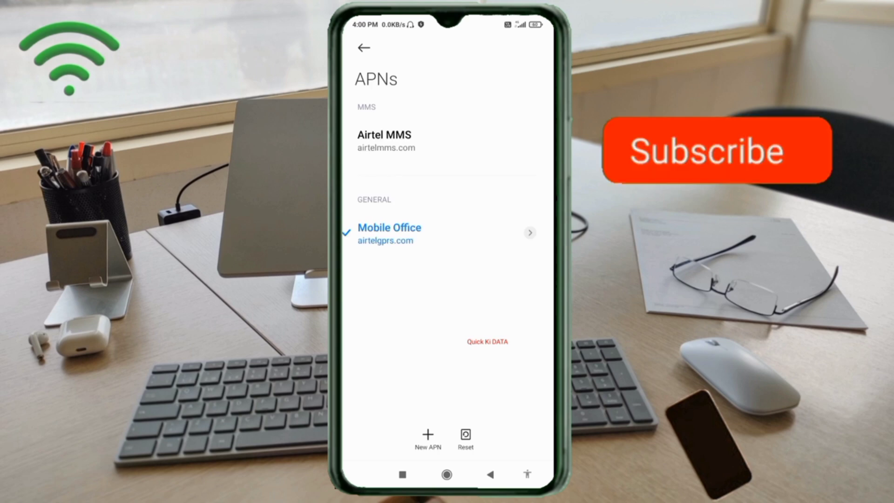
click(716, 150)
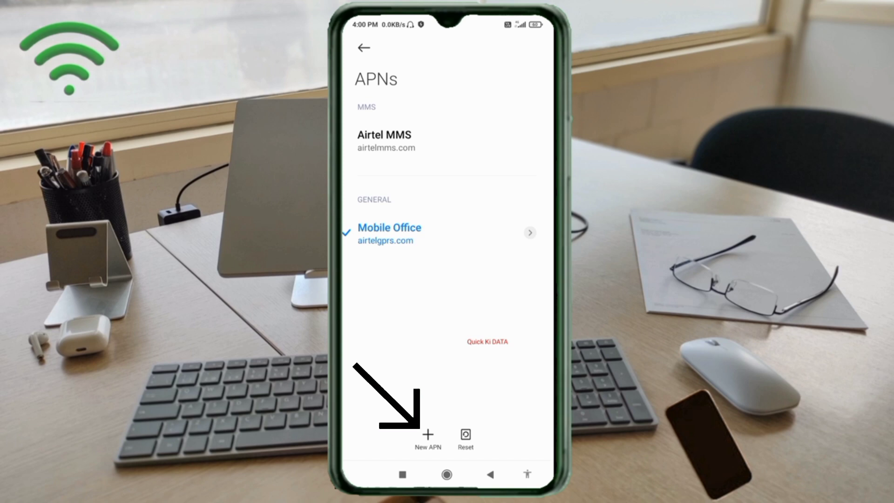
- Create a new APN and name it BROADBAND-ADSL
click(427, 434)
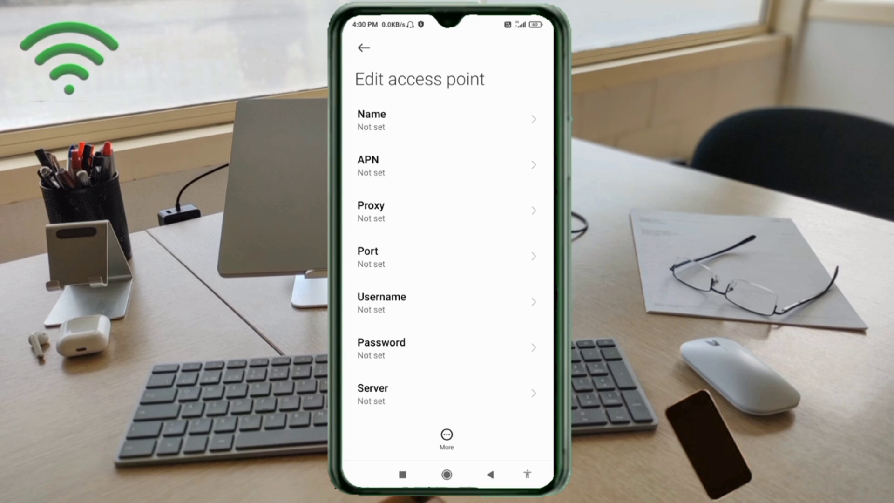
click(447, 120)
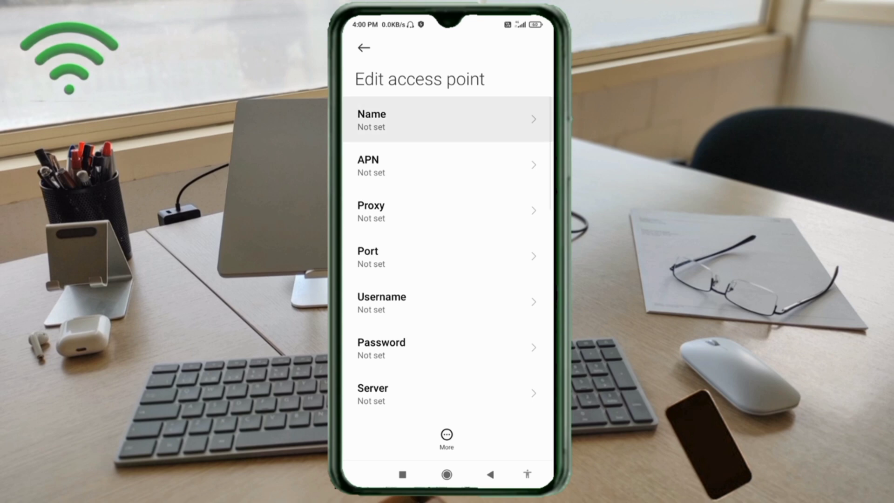
click(446, 119)
text(BROADB)
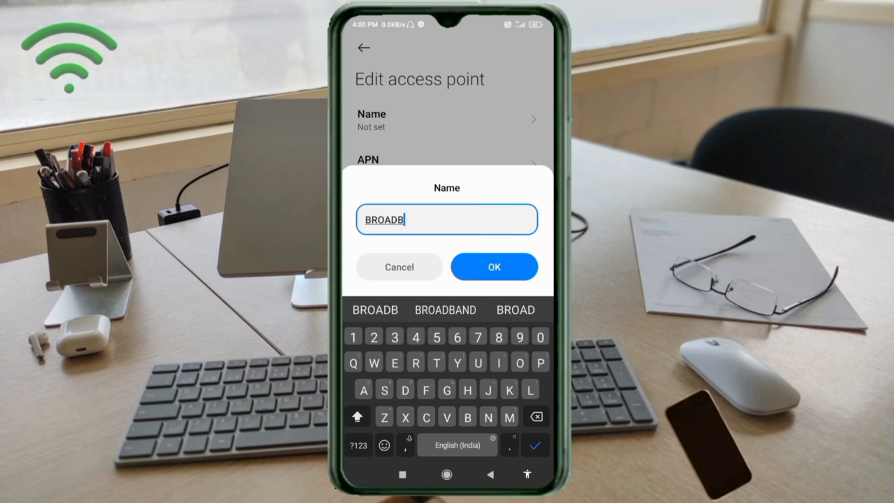
click(445, 310)
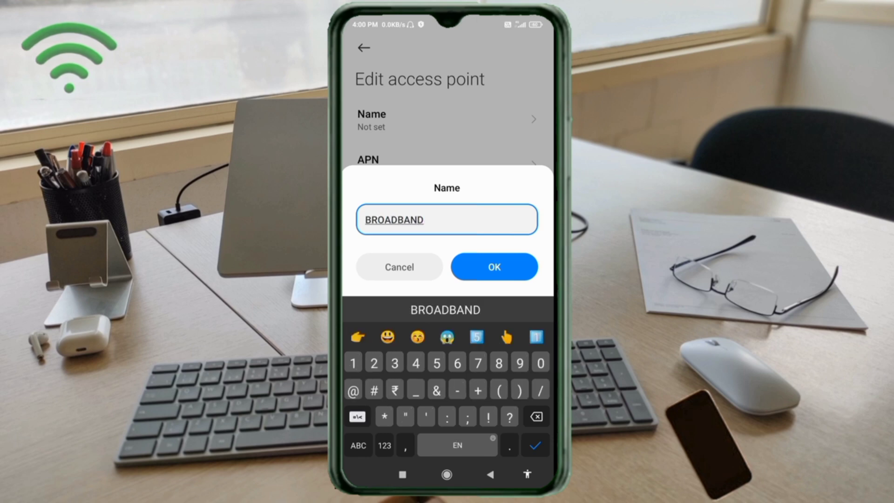
text(-AD)
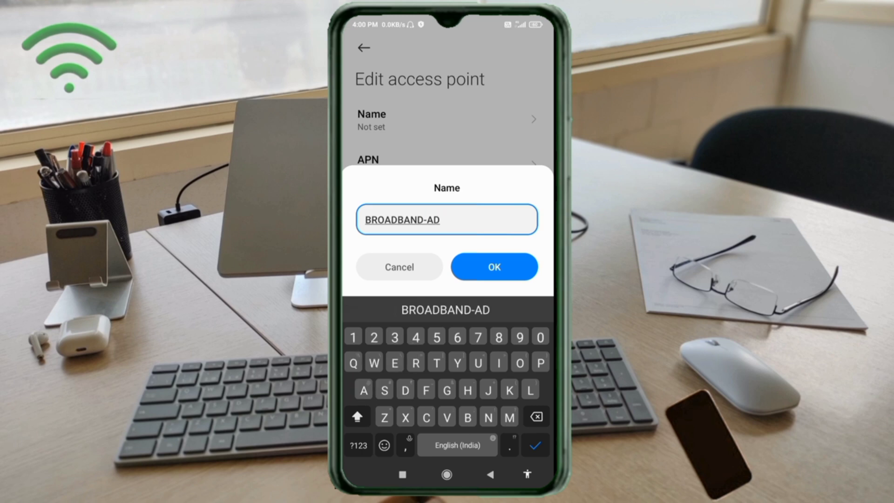
text(SL)
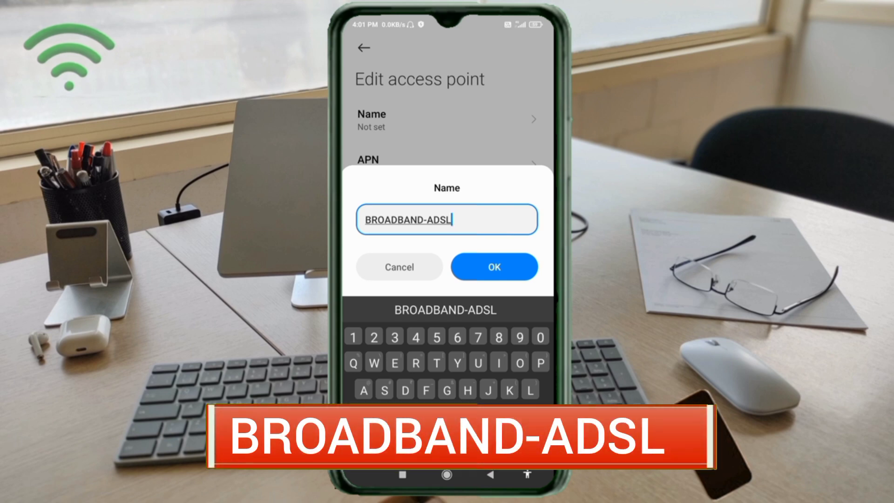
click(494, 266)
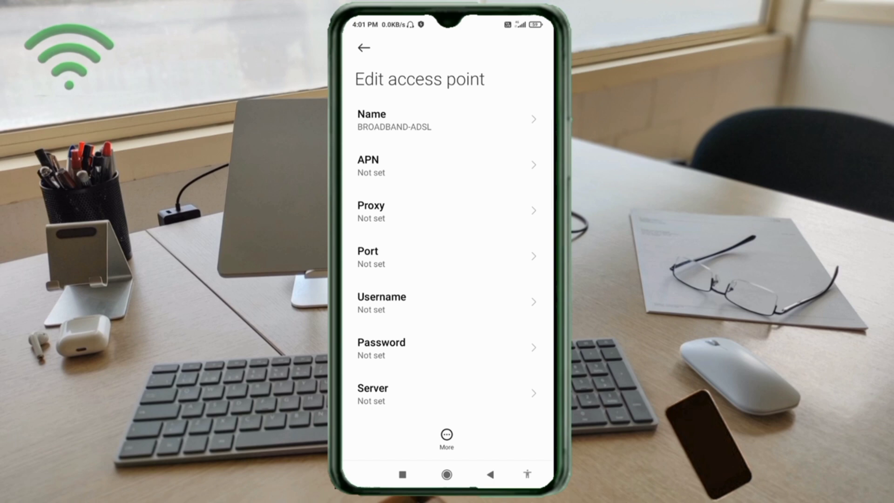
- Set the new access point's APN field to 5gtsel.telkom.com
click(446, 166)
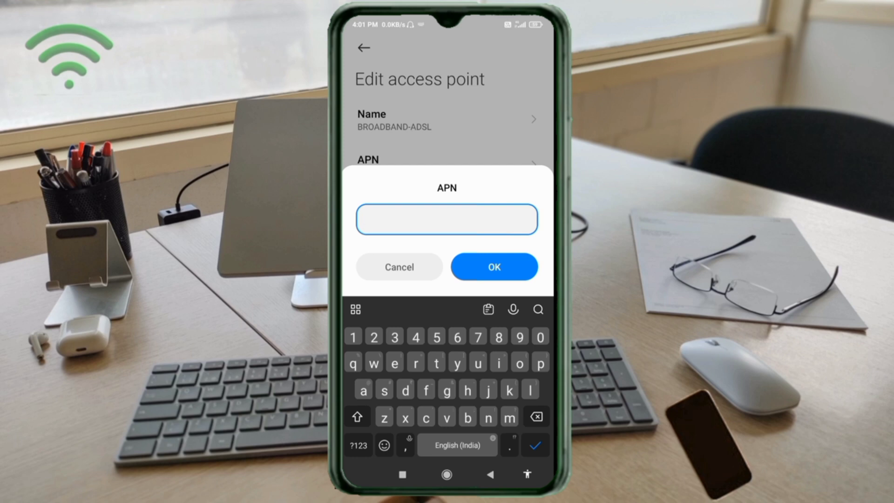
click(436, 337)
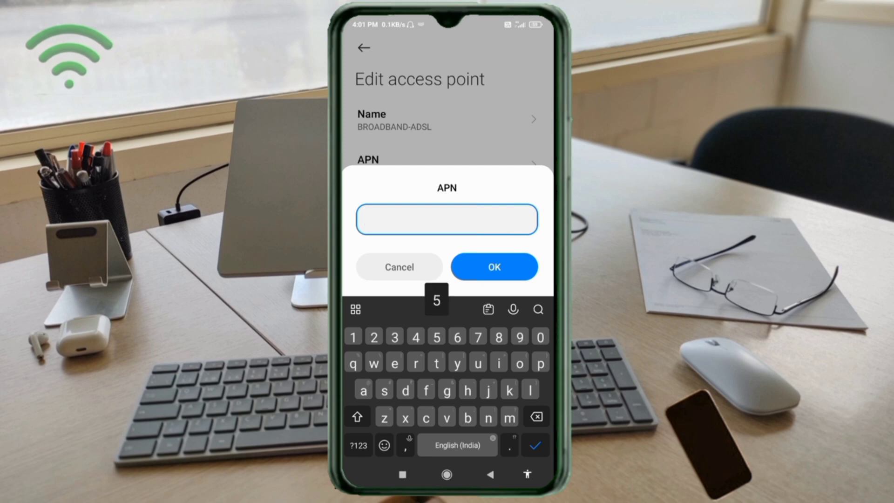
text(gts)
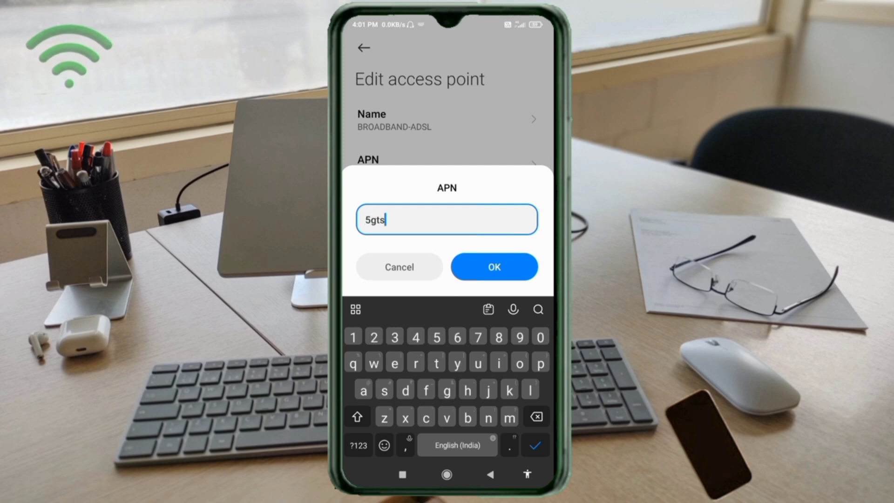
text(el.)
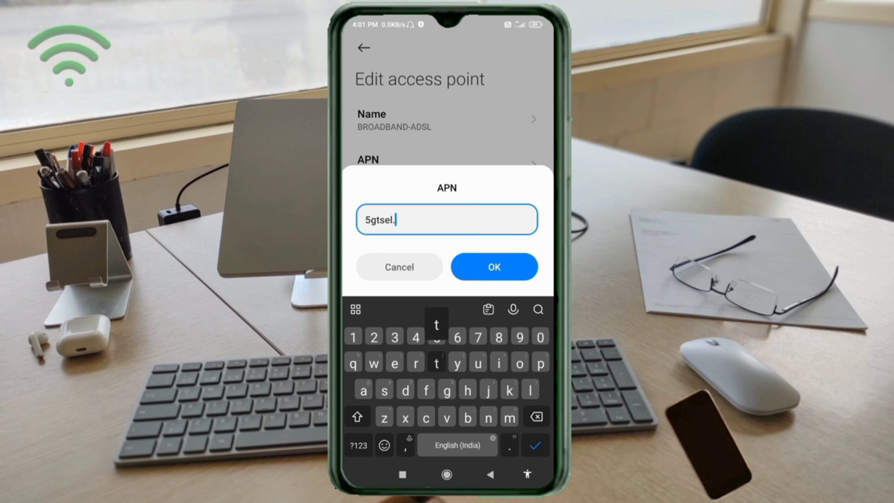
text(e)
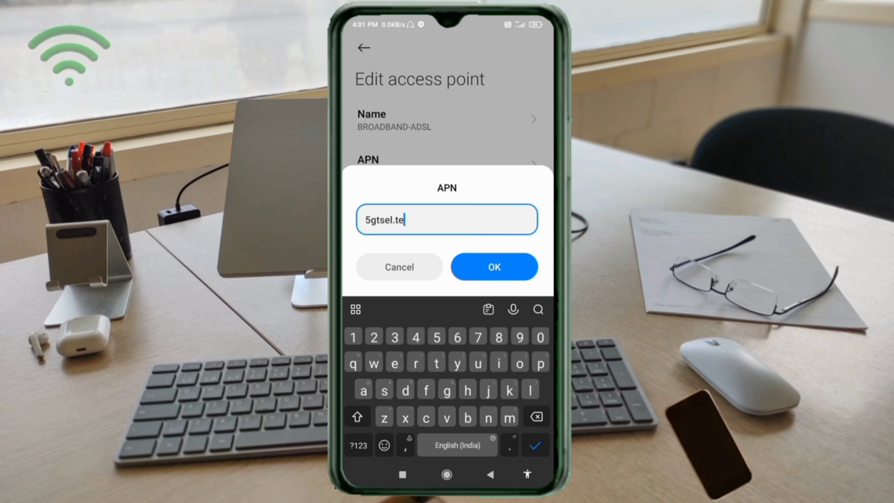
text(ko)
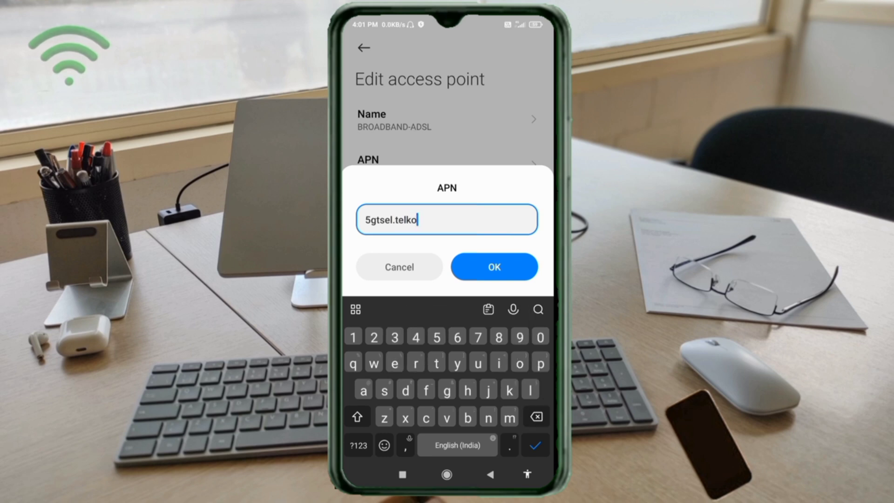
text(m.)
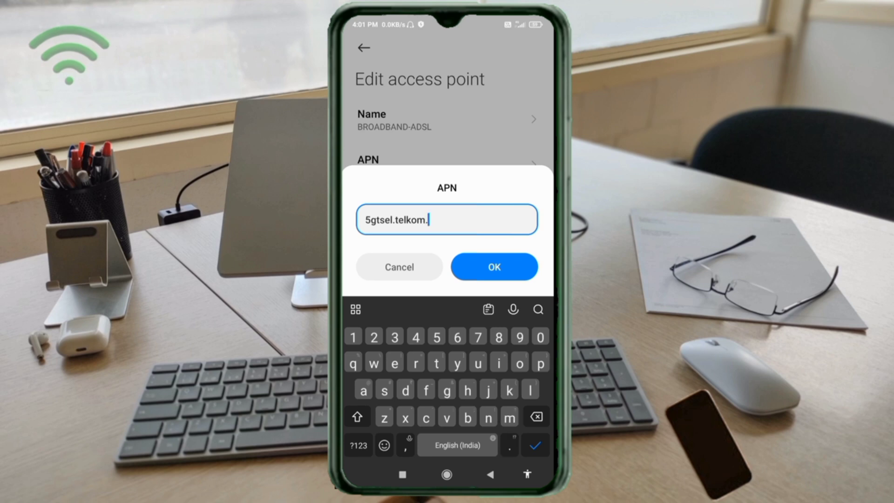
text(com)
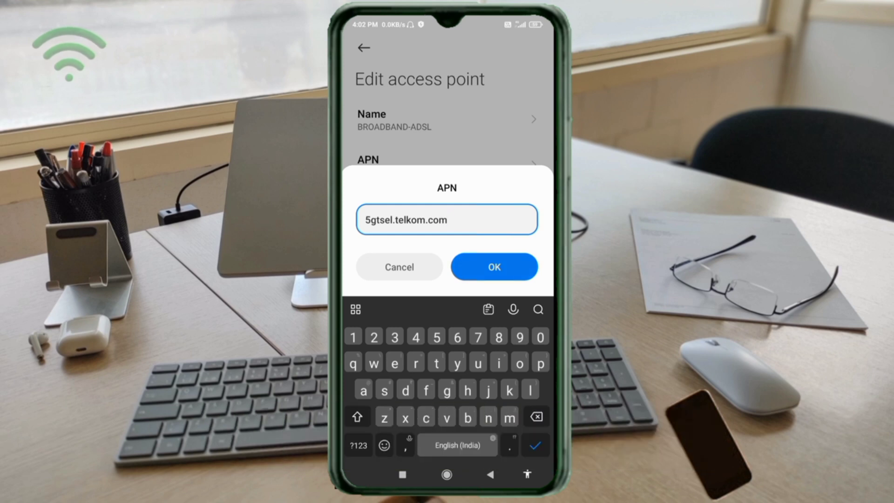
click(493, 267)
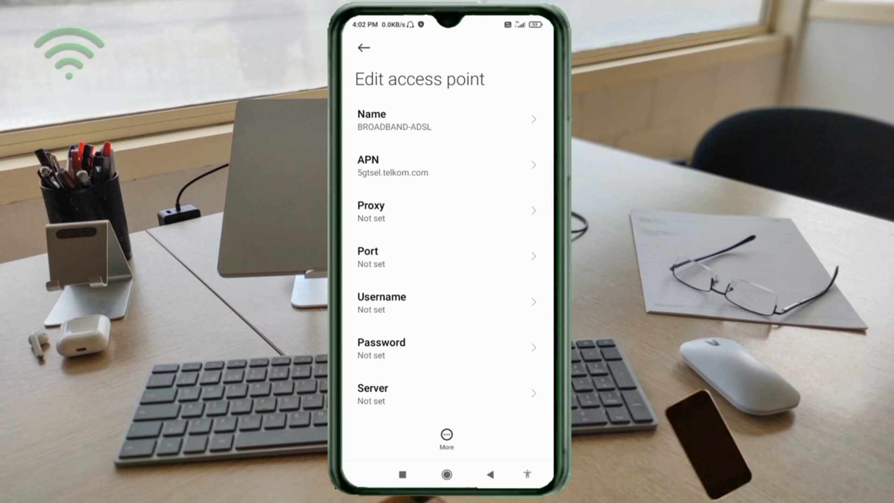
scroll(down, 3)
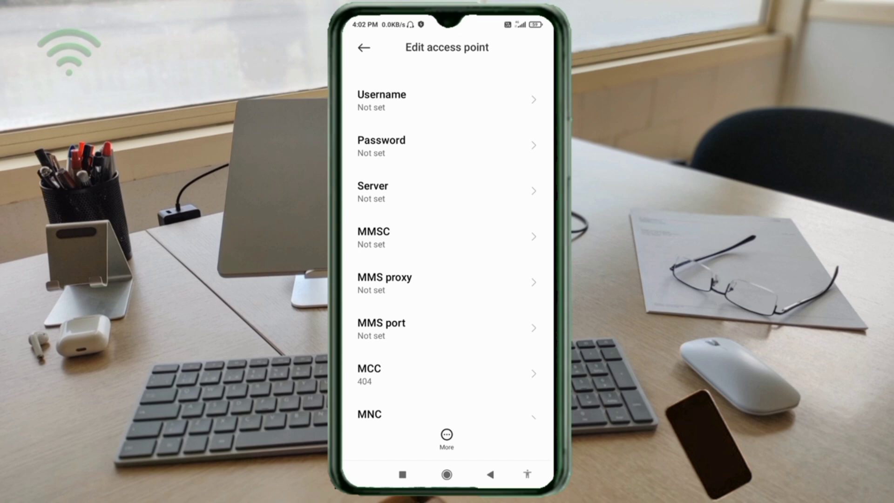
- Set the access point's authentication type to PAP or CHAP
scroll(down, 3)
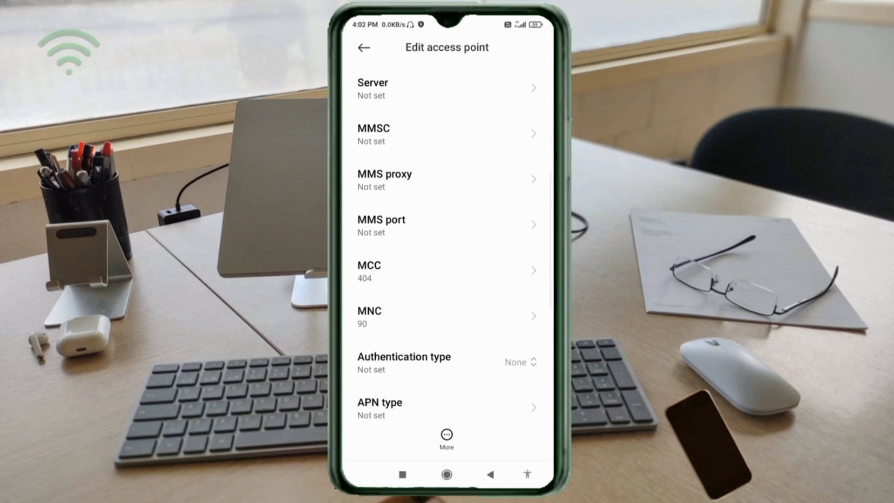
scroll(down, 3)
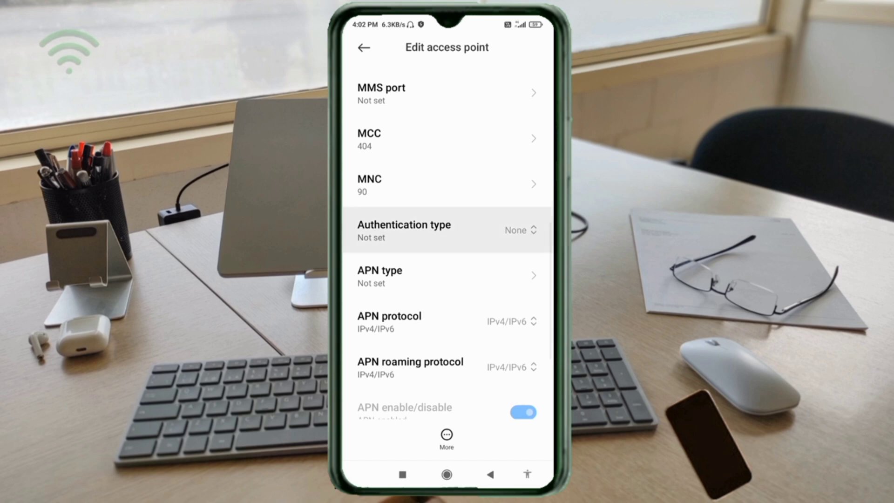
click(447, 230)
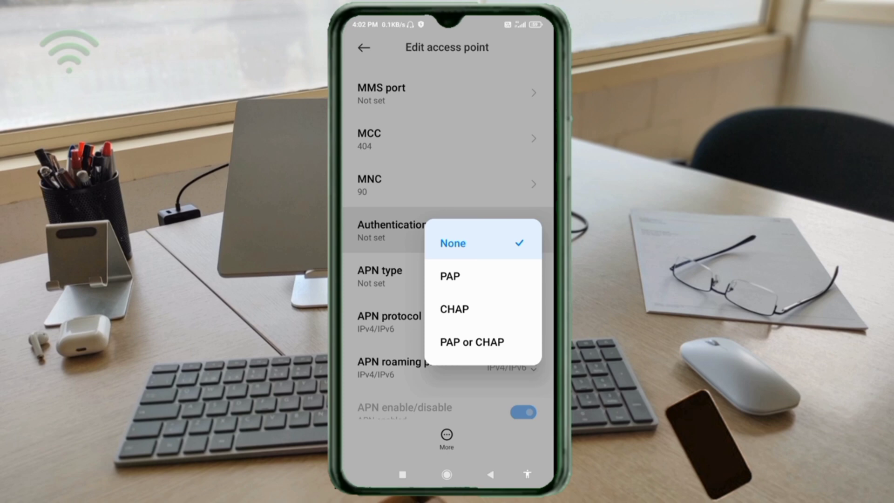
click(471, 341)
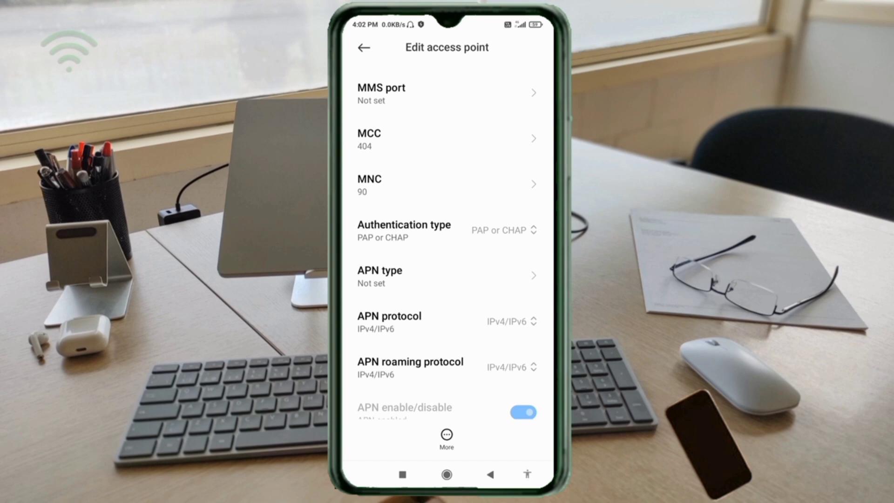
- Keep the APN protocol at IPv4/IPv6
scroll(down, 3)
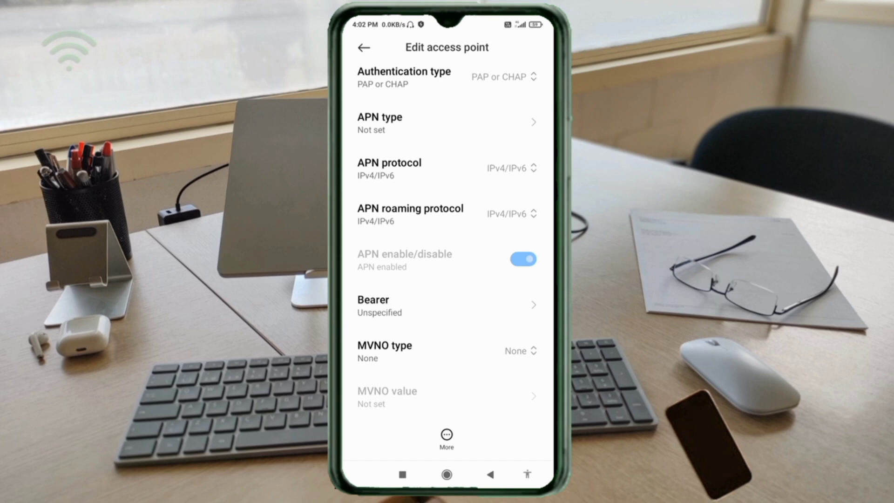
click(389, 168)
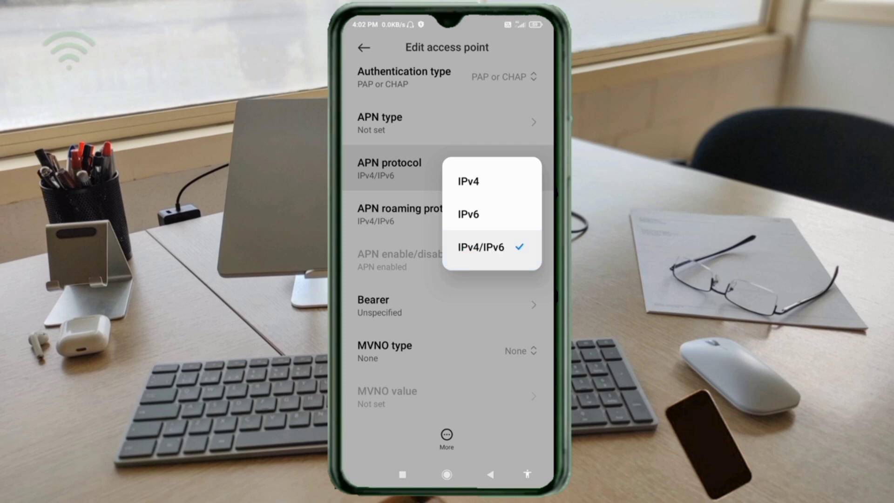
click(480, 247)
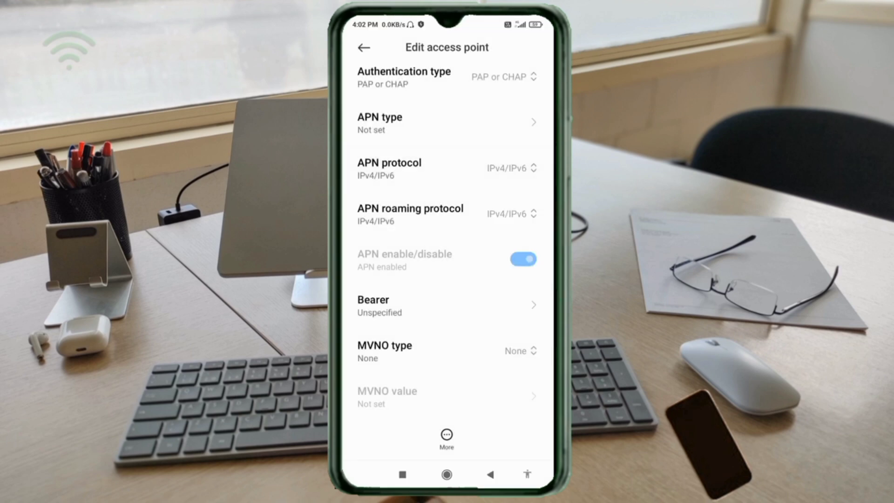
click(410, 213)
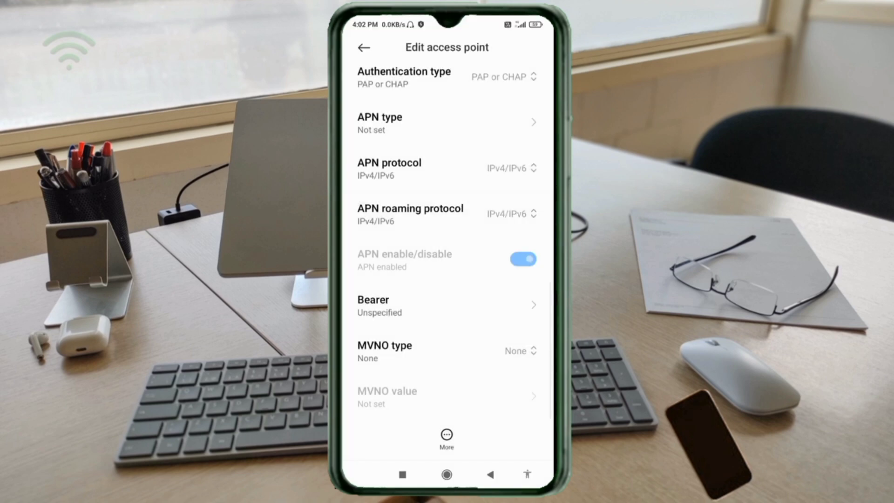
- Set the bearer to LTE, HSPAP, HSPA, HSUPA, HSDPA, UMTS, EDGE and GPRS
click(447, 304)
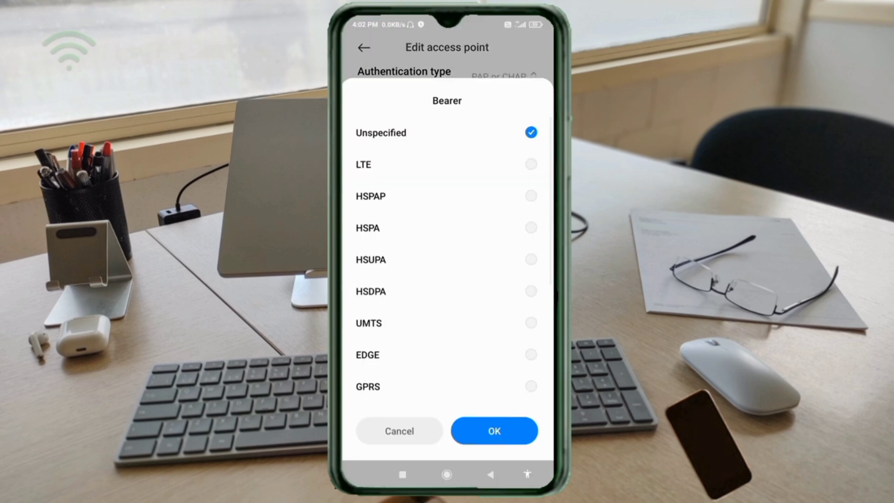
click(530, 132)
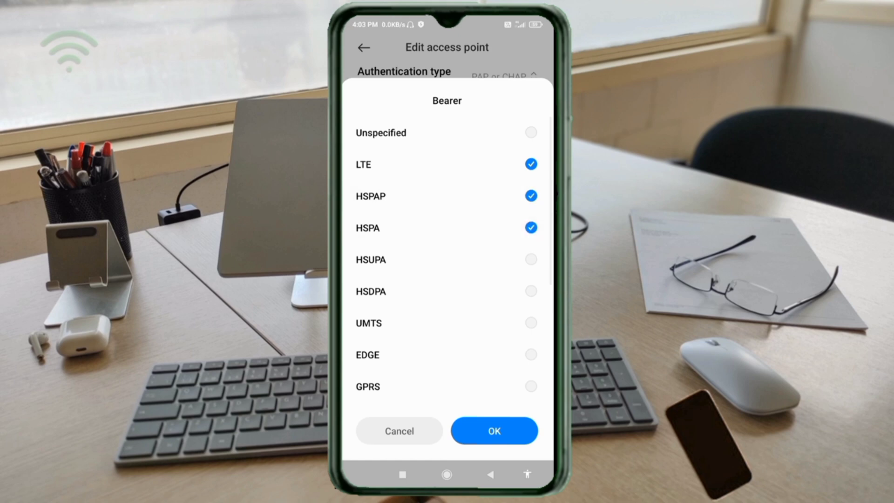
click(530, 259)
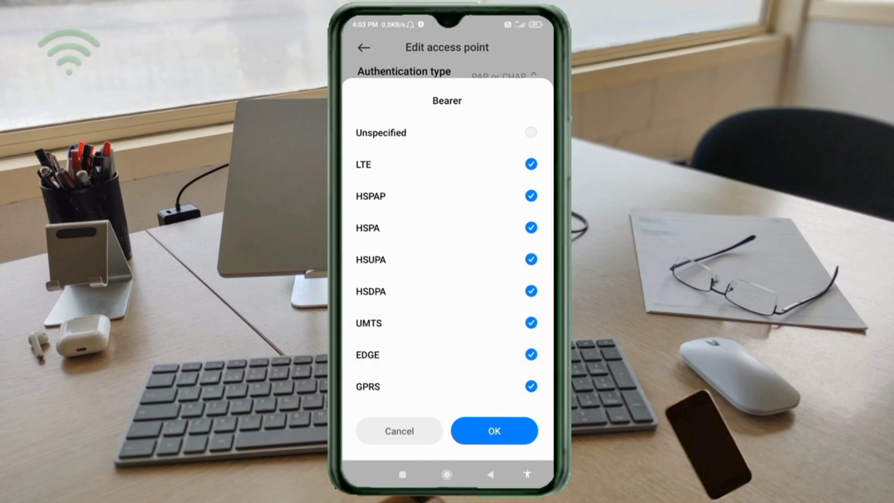
click(494, 430)
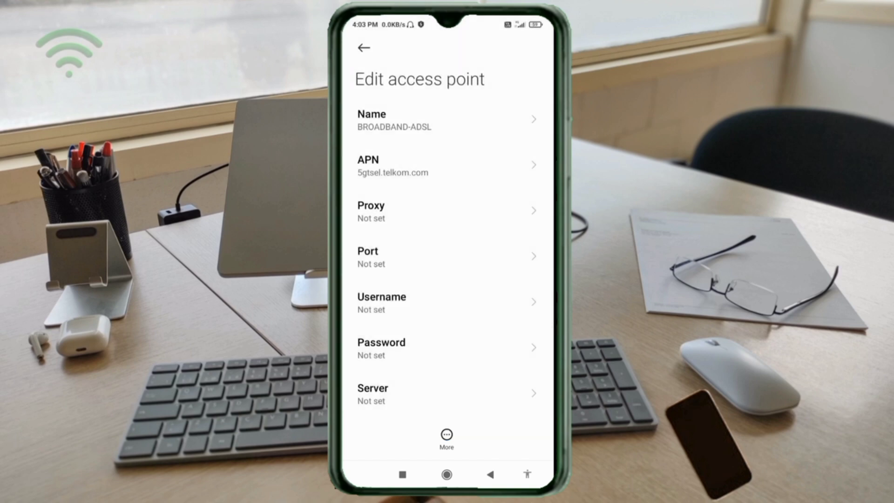
- Save the BROADBAND-ADSL access point and return to the home screen
click(364, 47)
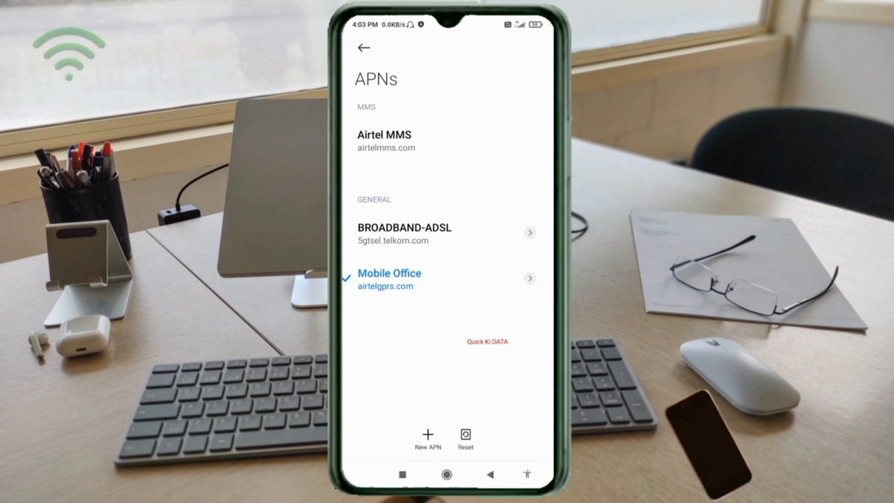
click(403, 233)
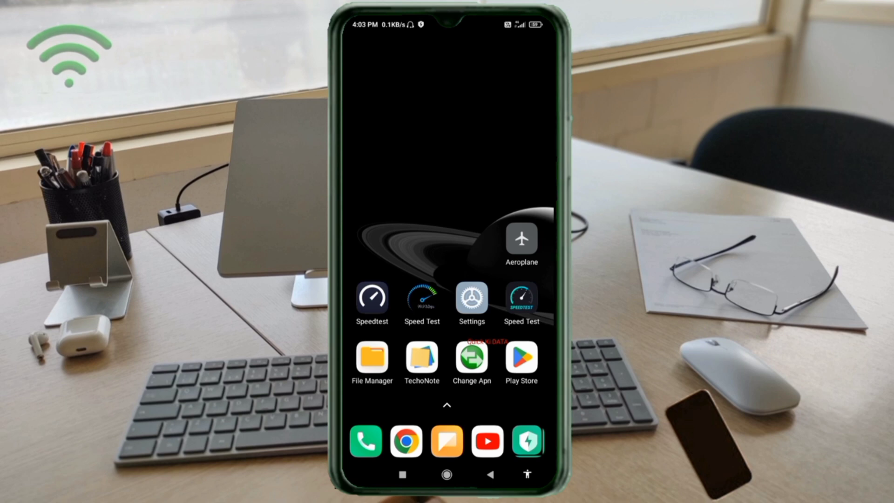
- Toggle aeroplane mode on and off, then launch Speedtest
click(521, 239)
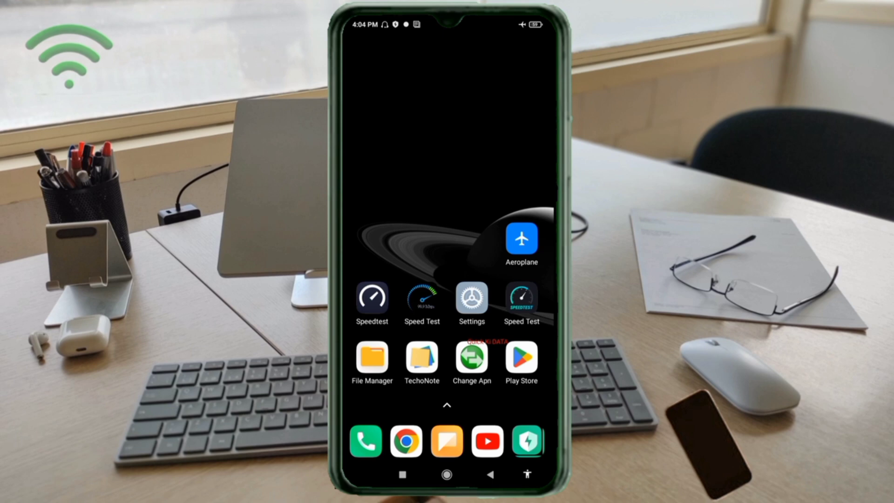
click(520, 236)
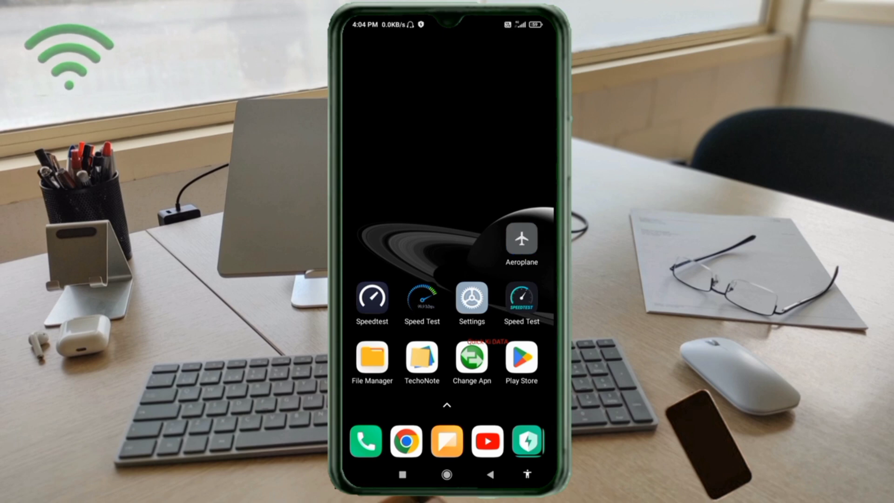
click(371, 298)
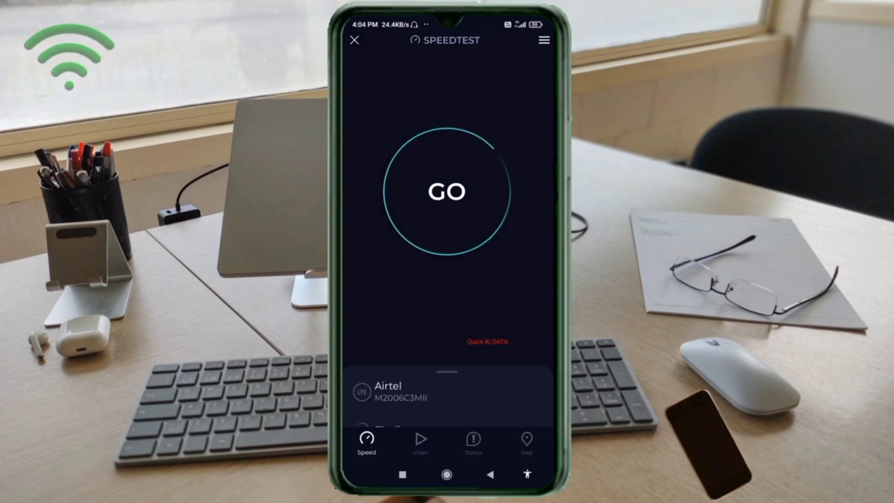
- Run a speed test (40.5 Mbps down, 16.5 Mbps up) and close Speedtest
click(447, 191)
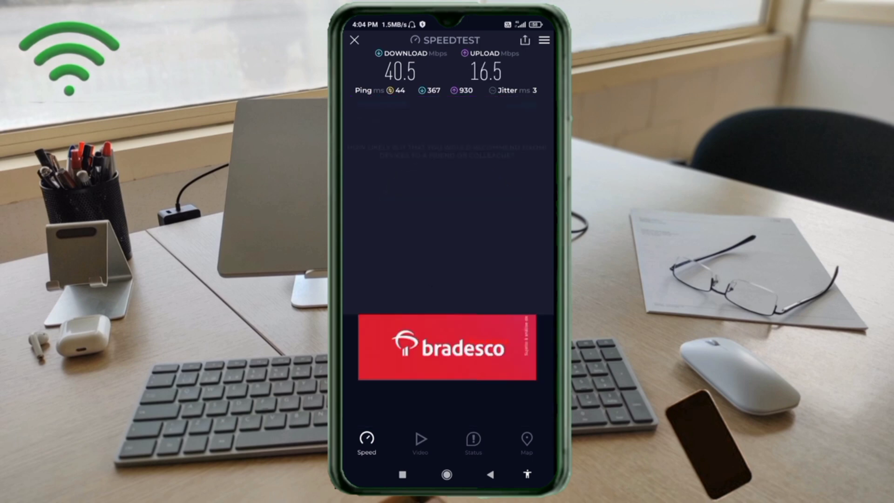
click(354, 40)
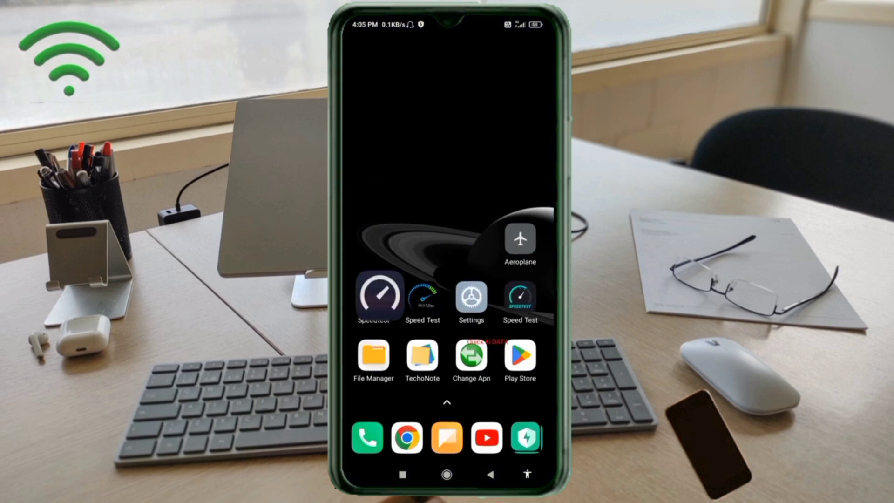